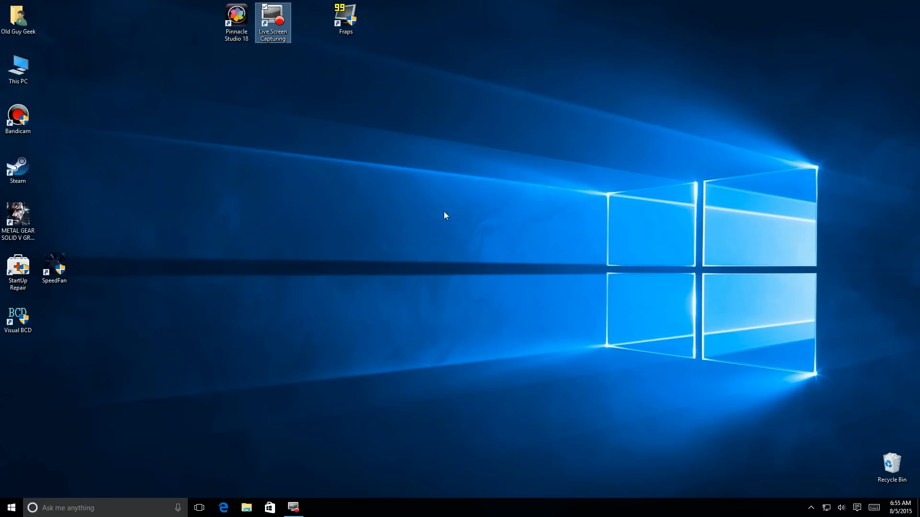
mouse_move(108, 416)
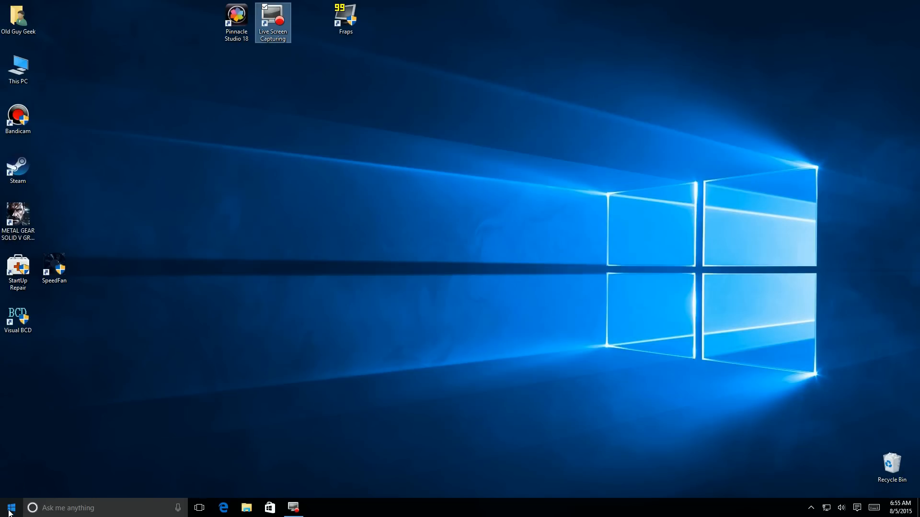
Search the Start menu for 'movie' and show the app list, finding no Movie Maker entry
left_click(9, 508)
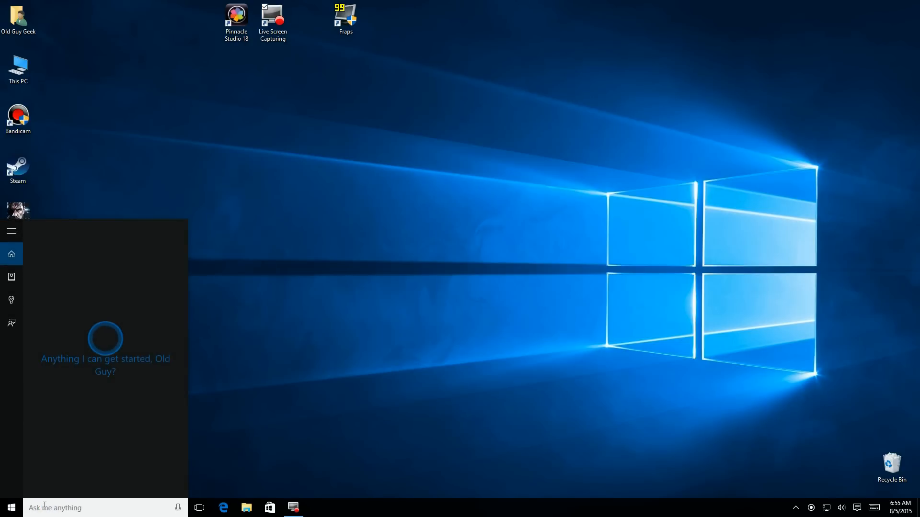
type("m")
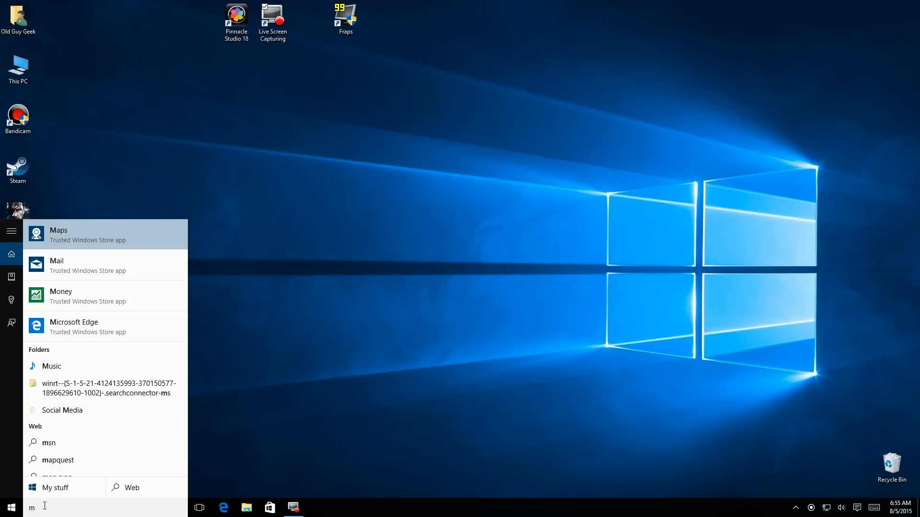
type("ovie maker")
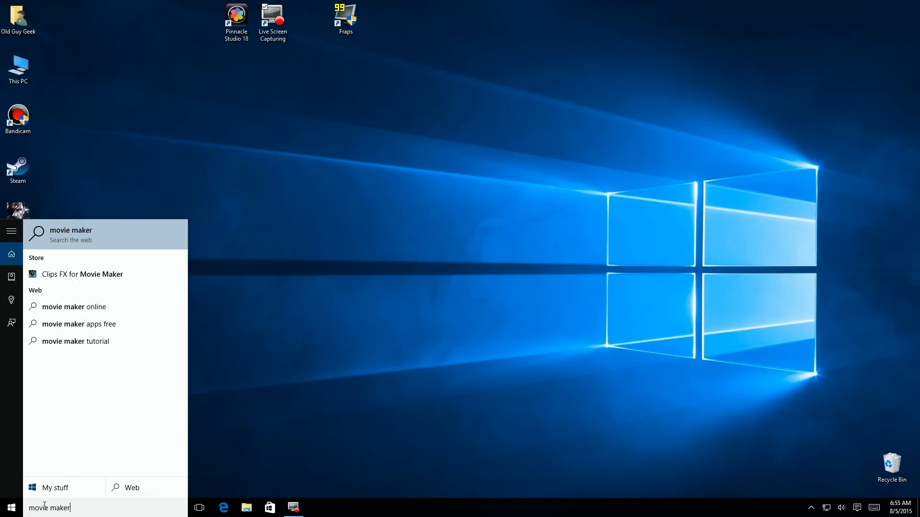
mouse_move(31, 396)
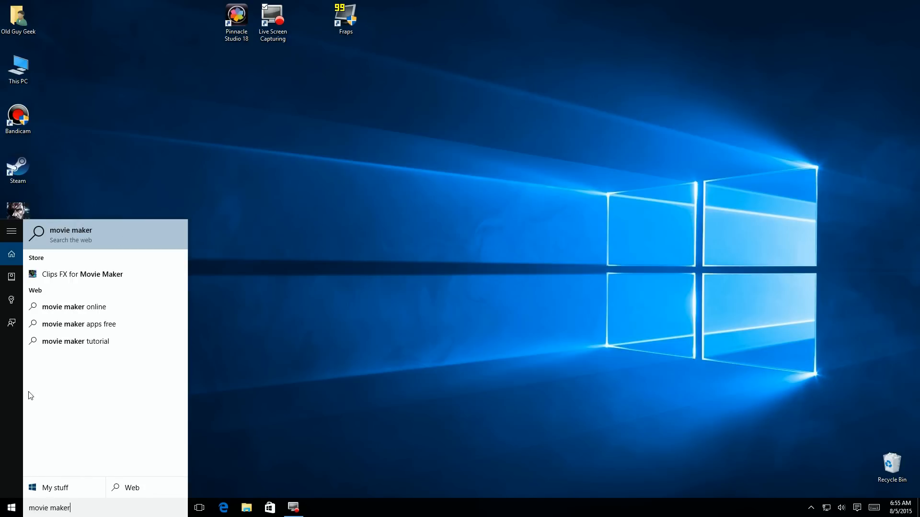
mouse_move(86, 239)
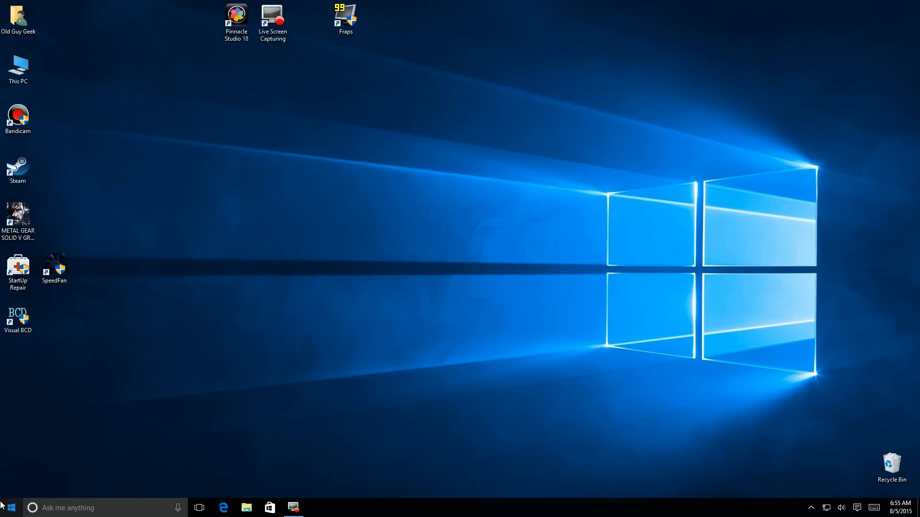
left_click(9, 508)
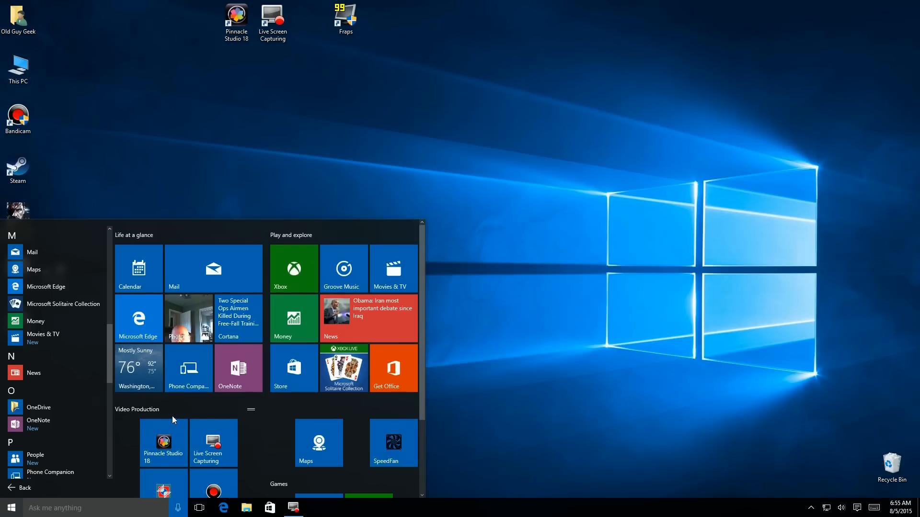
Search Microsoft Store for 'movie maker', find no Movie Maker app, and close the Store
left_click(293, 367)
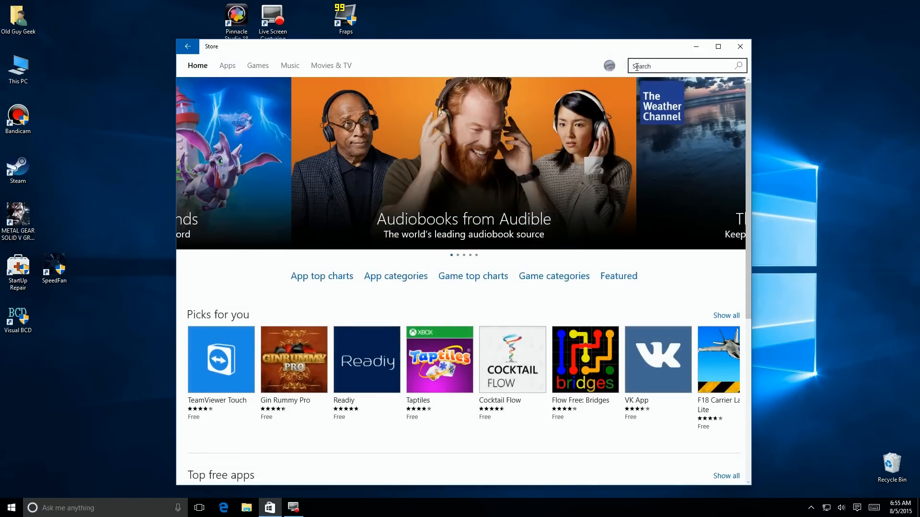
type("movie maker")
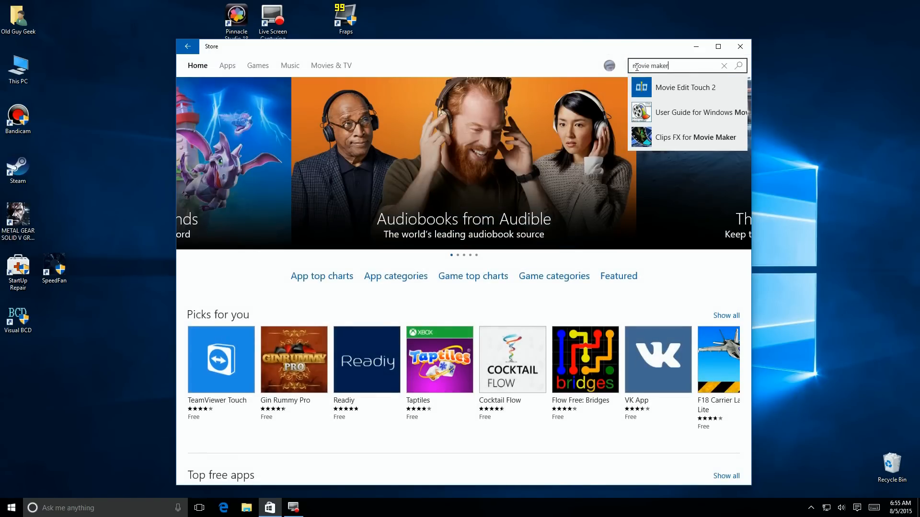
key("Enter")
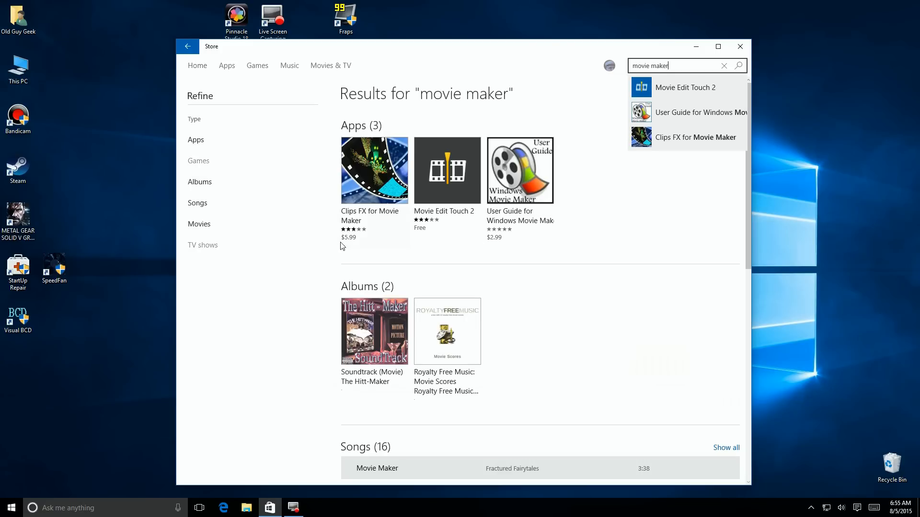
mouse_move(739, 47)
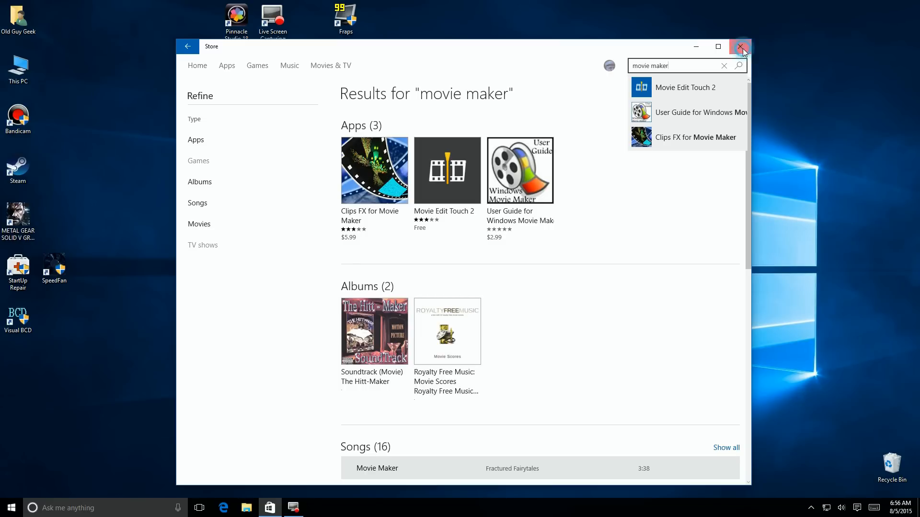
left_click(741, 46)
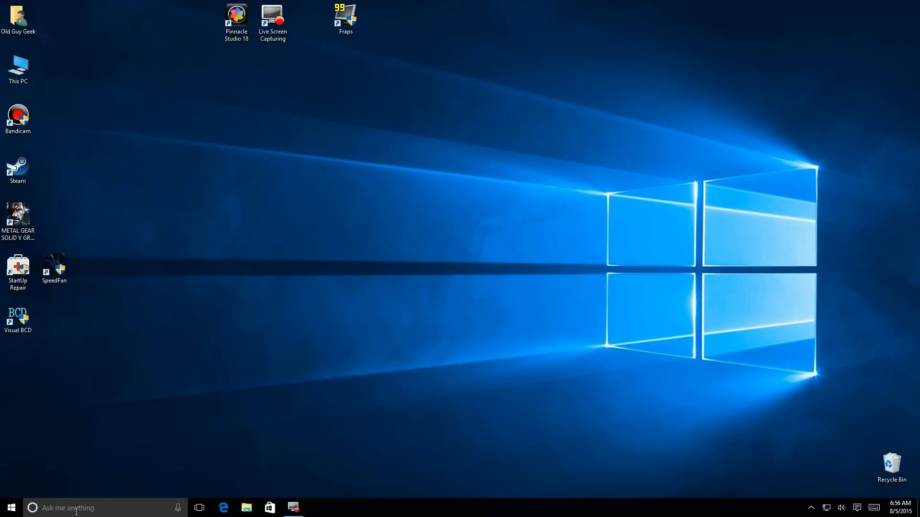
Run a Cortana web search for 'movie maker online', landing on Bing results
left_click(67, 508)
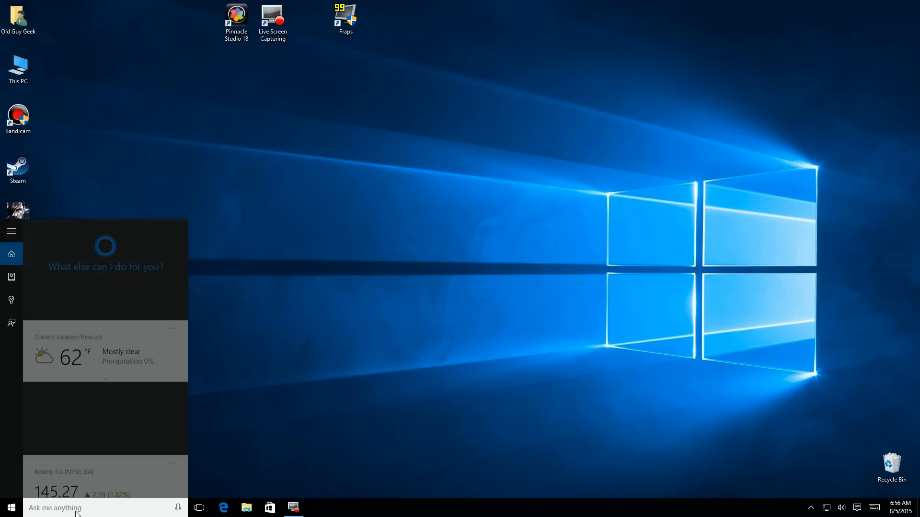
type("movie")
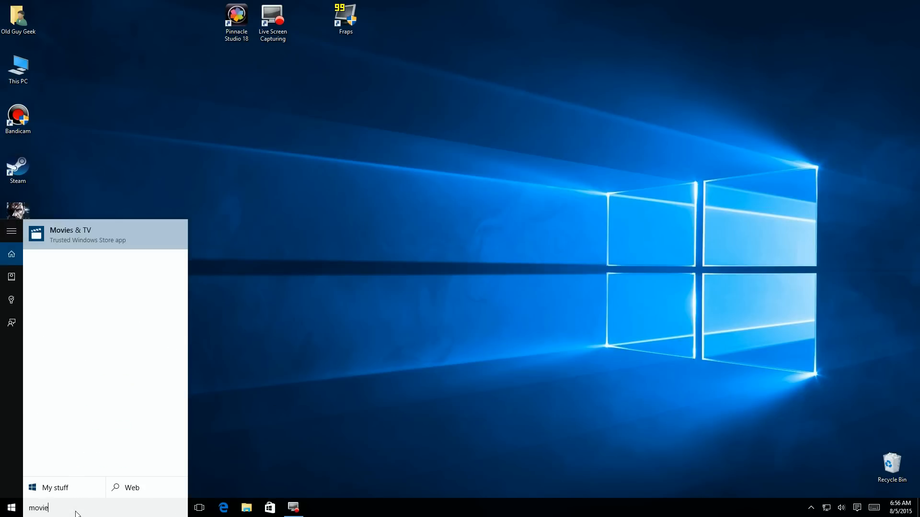
type("maker")
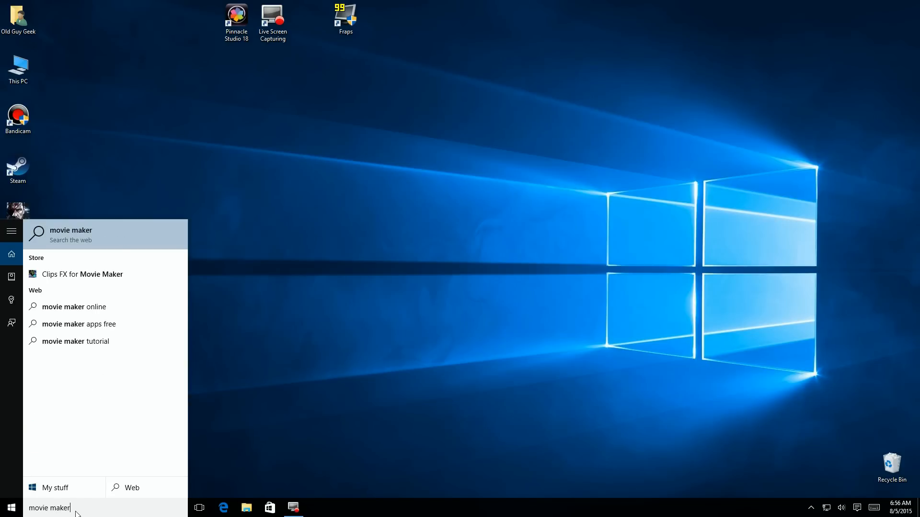
mouse_move(74, 307)
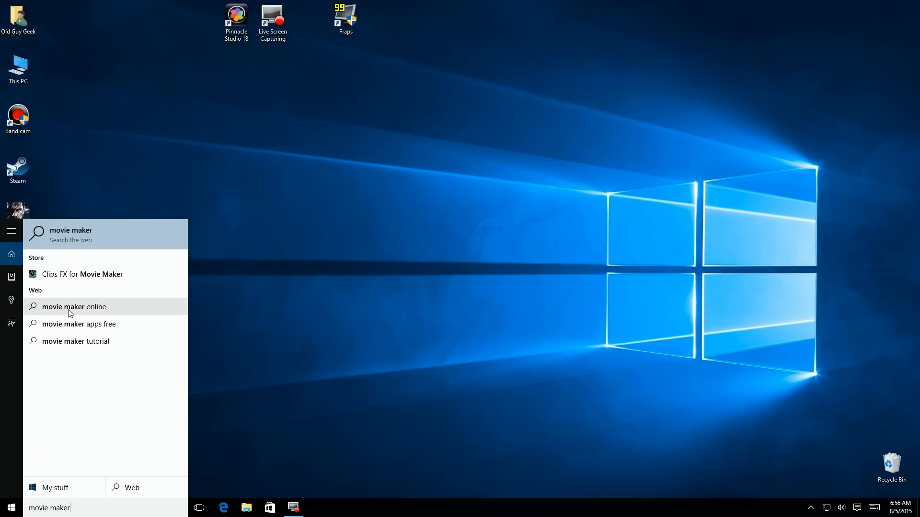
left_click(74, 306)
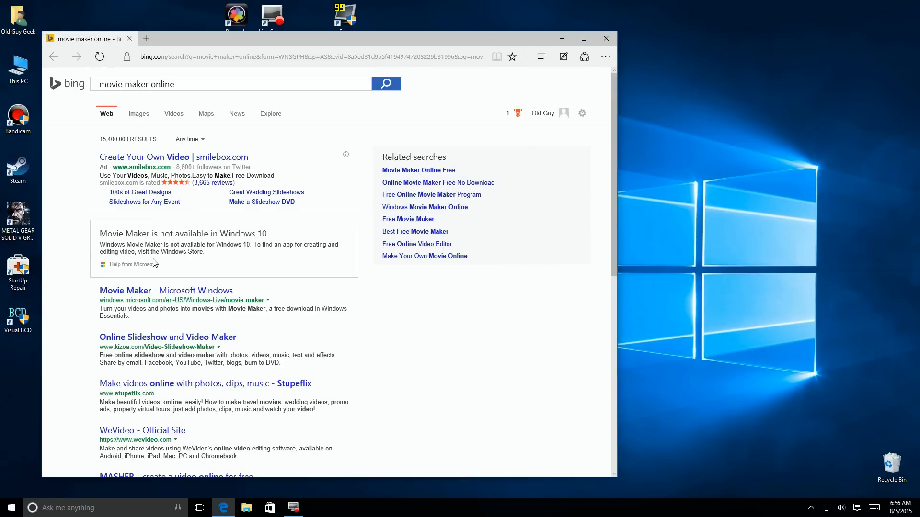
mouse_move(154, 270)
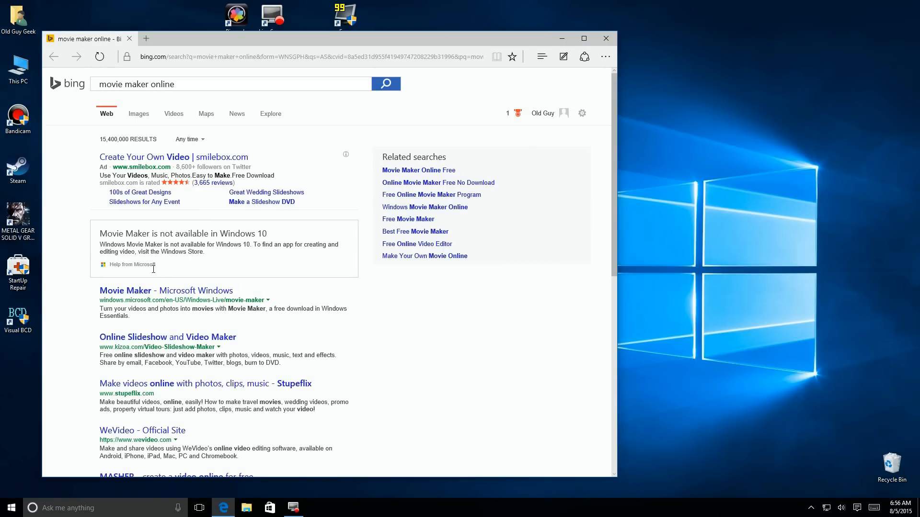
mouse_move(166, 291)
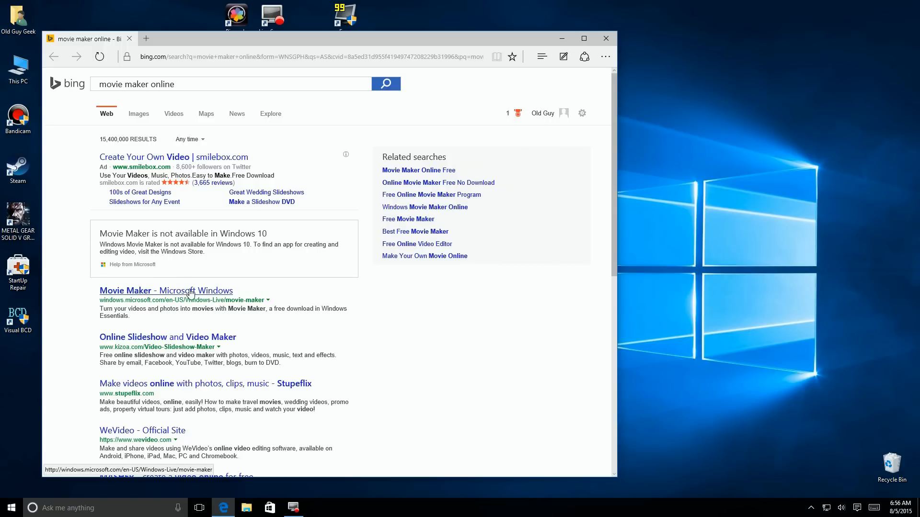
From Microsoft's Get Movie Maker page, download the Windows 8.1/8/7 installer wlsetup-web.exe
left_click(166, 290)
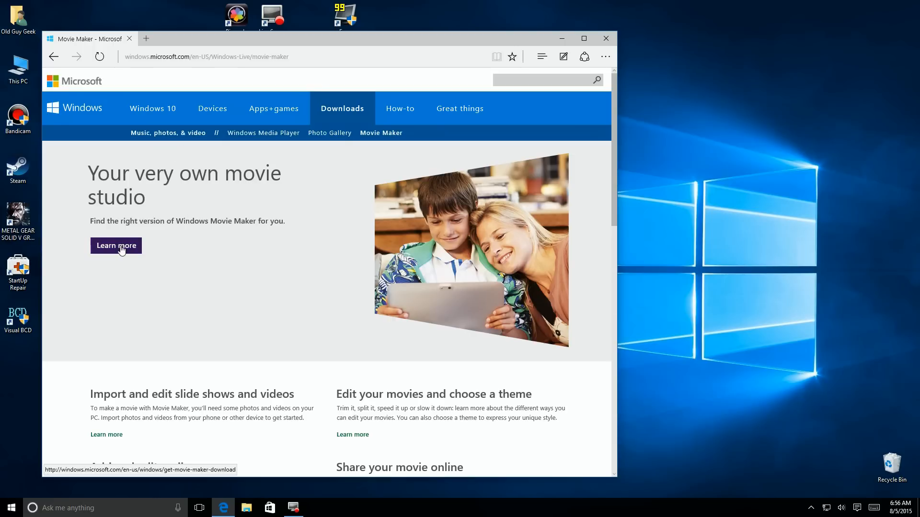
left_click(116, 246)
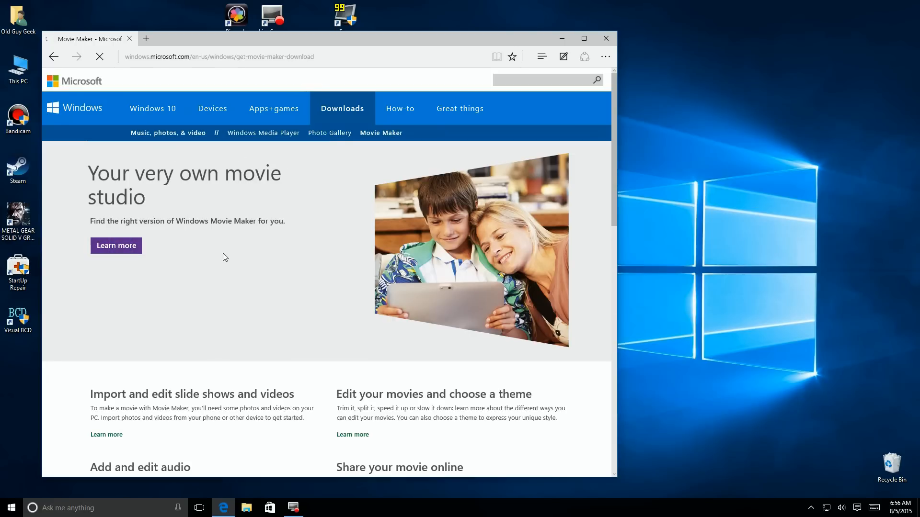
left_click(116, 245)
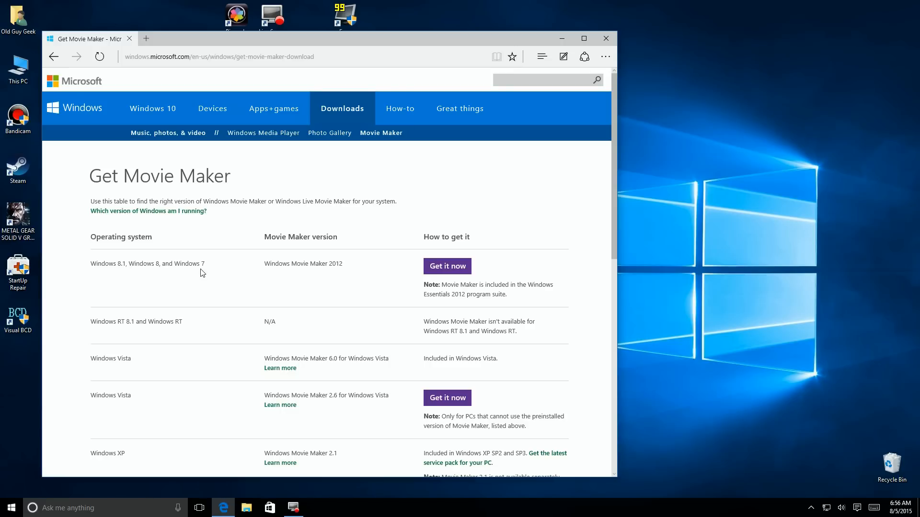
mouse_move(405, 265)
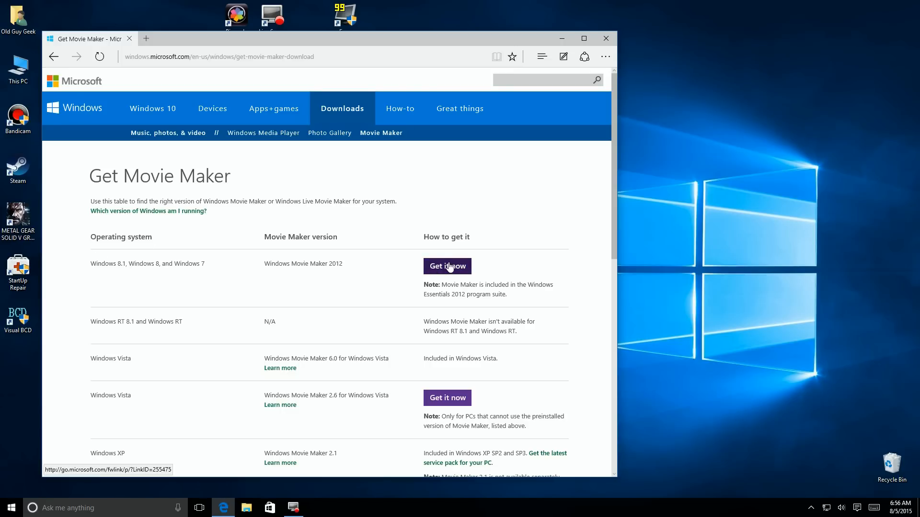
left_click(448, 266)
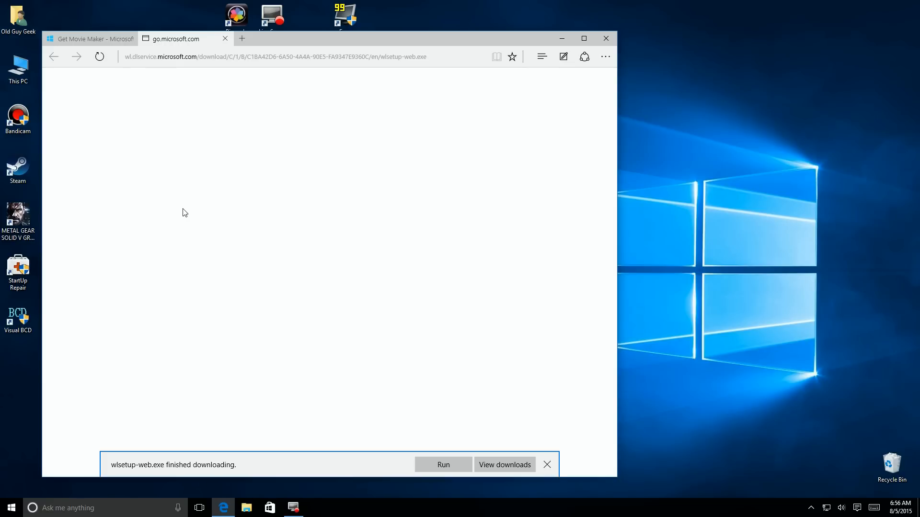
mouse_move(281, 469)
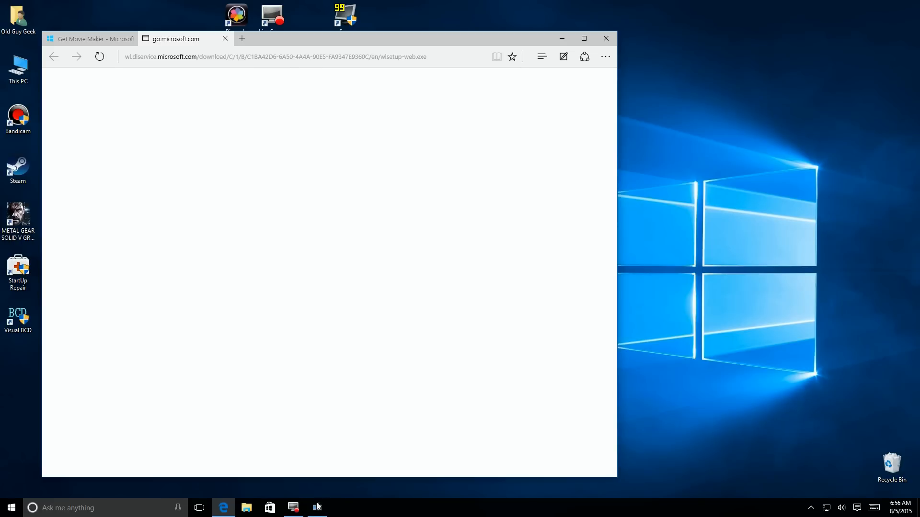
Run the Windows Essentials 2012 setup and choose to select individual programs to install
left_click(317, 508)
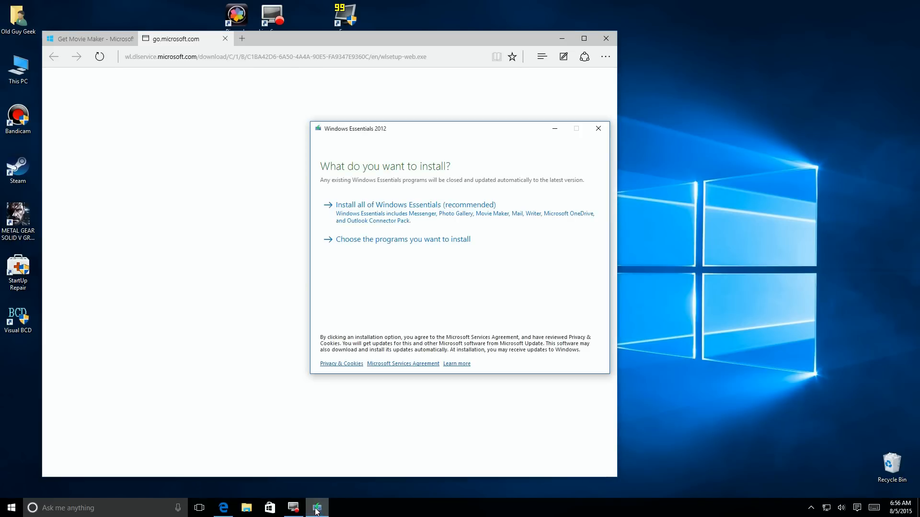
mouse_move(335, 206)
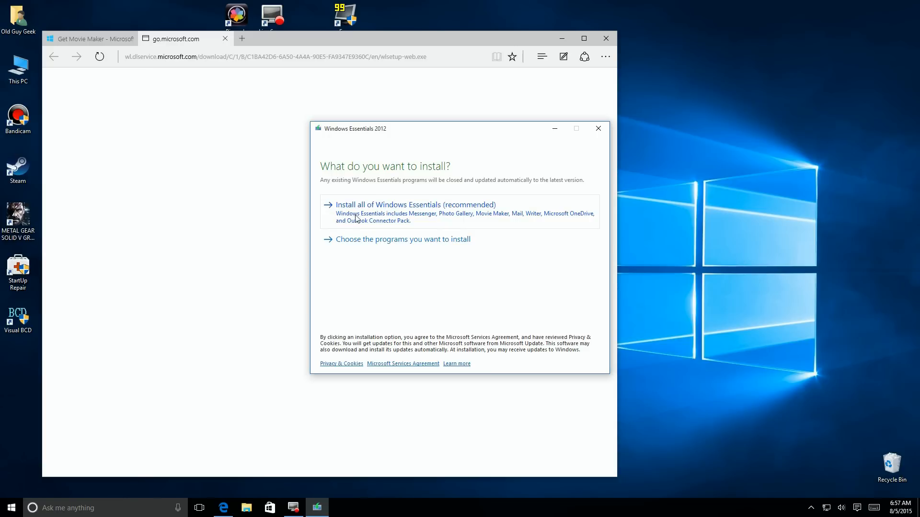
mouse_move(501, 219)
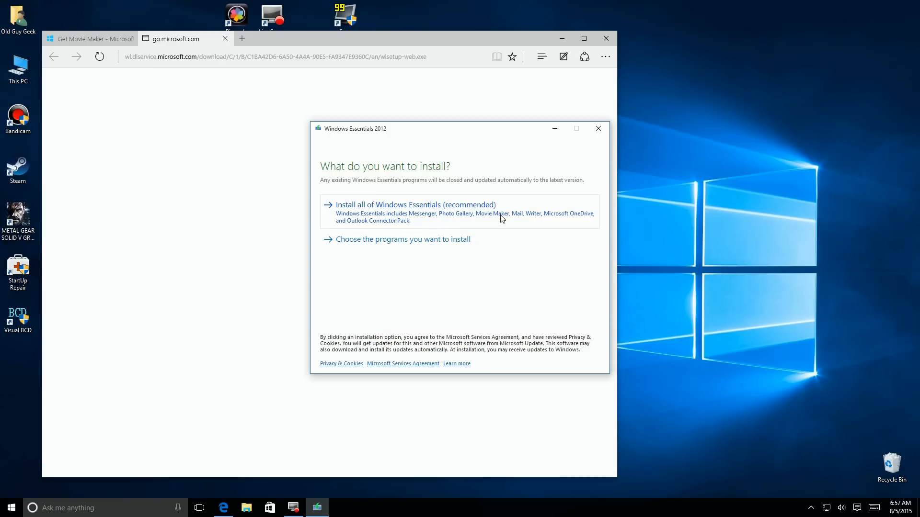
mouse_move(486, 221)
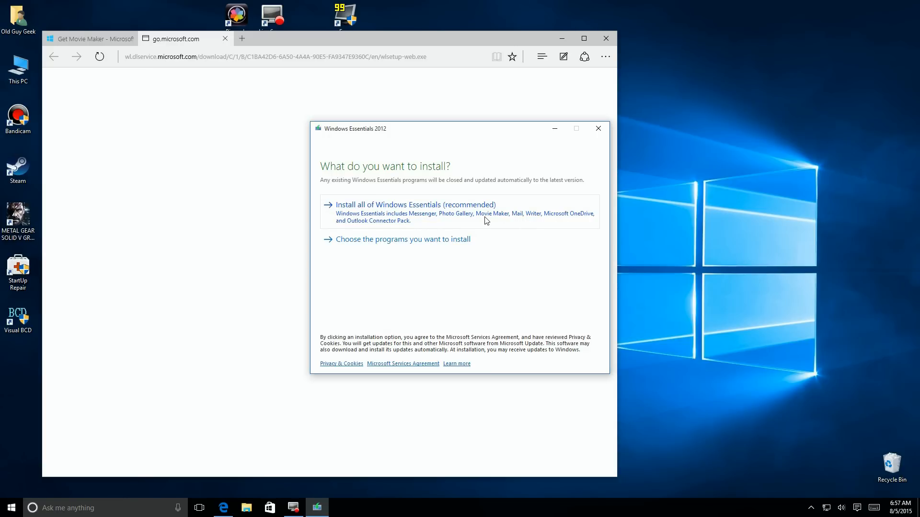
mouse_move(404, 244)
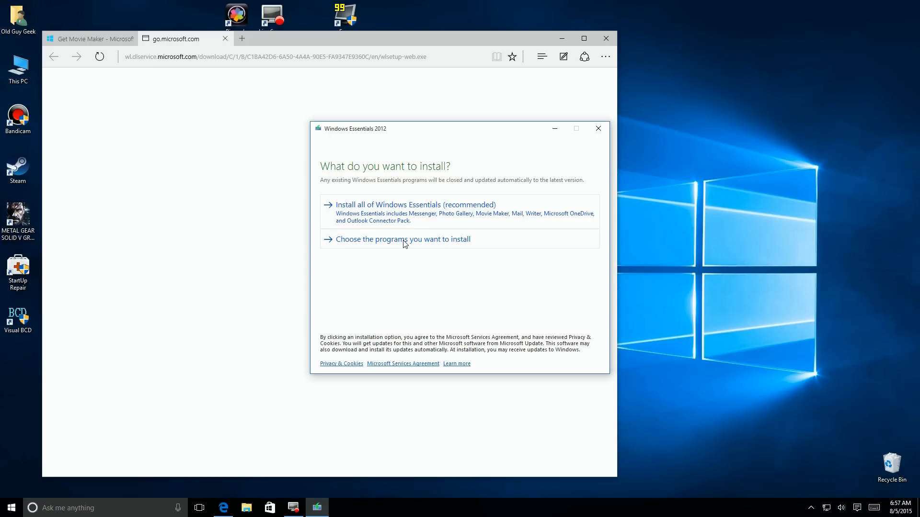
left_click(403, 239)
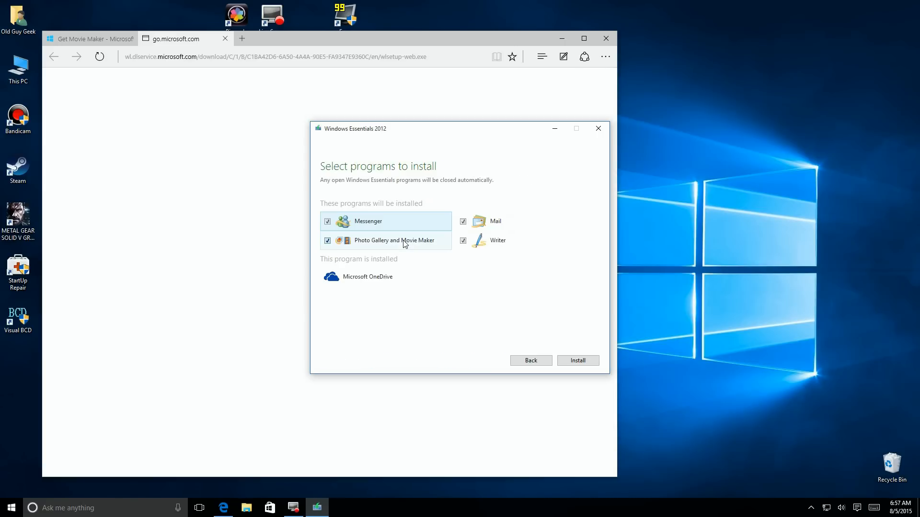
mouse_move(359, 276)
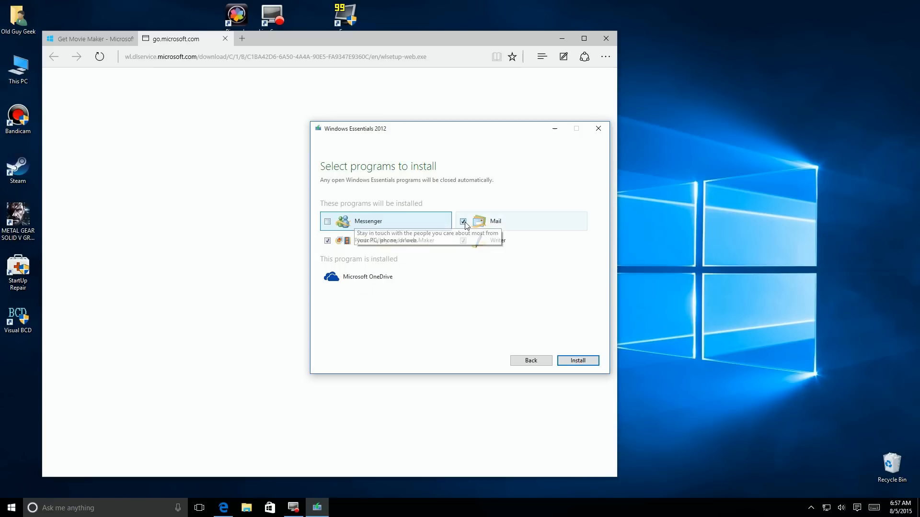
Leave only Photo Gallery and Movie Maker ticked and start the installation
left_click(462, 221)
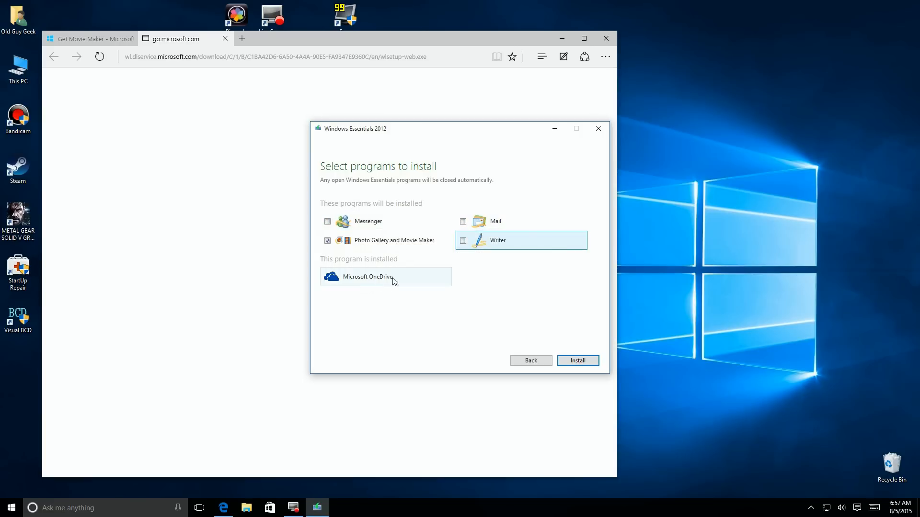
mouse_move(385, 281)
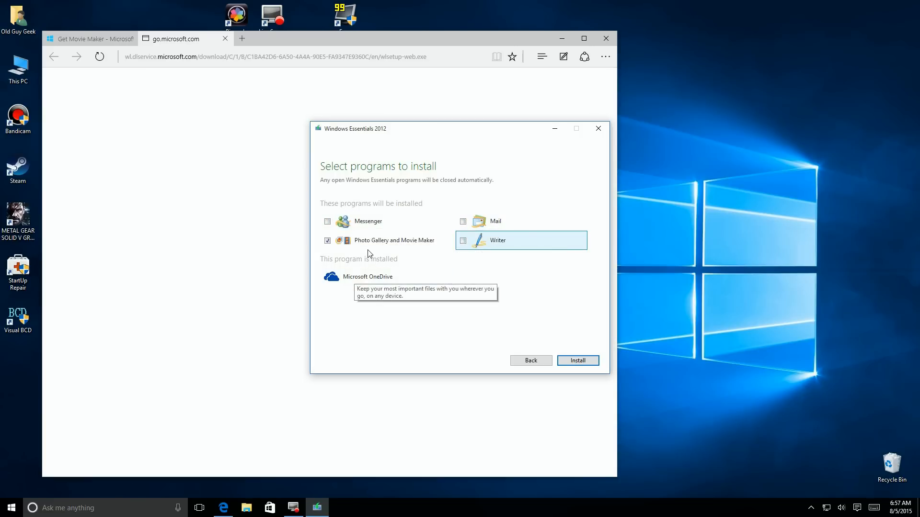
mouse_move(557, 352)
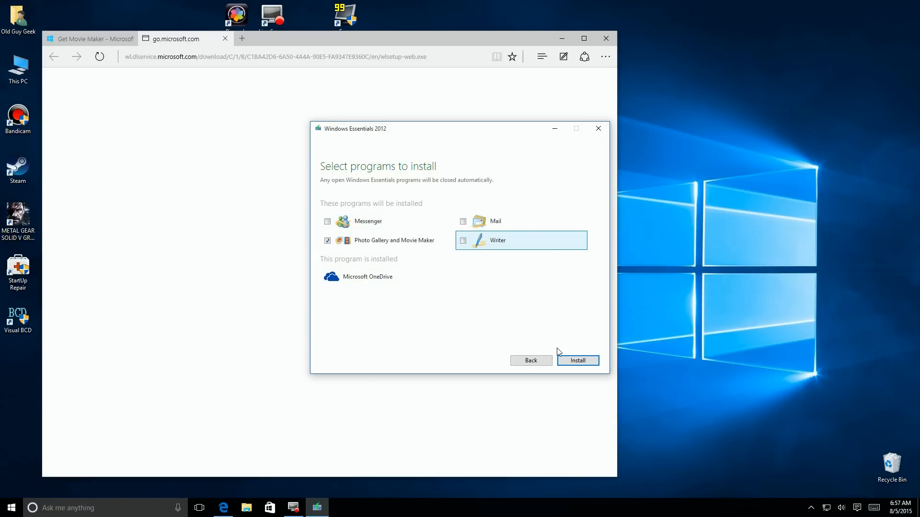
left_click(577, 360)
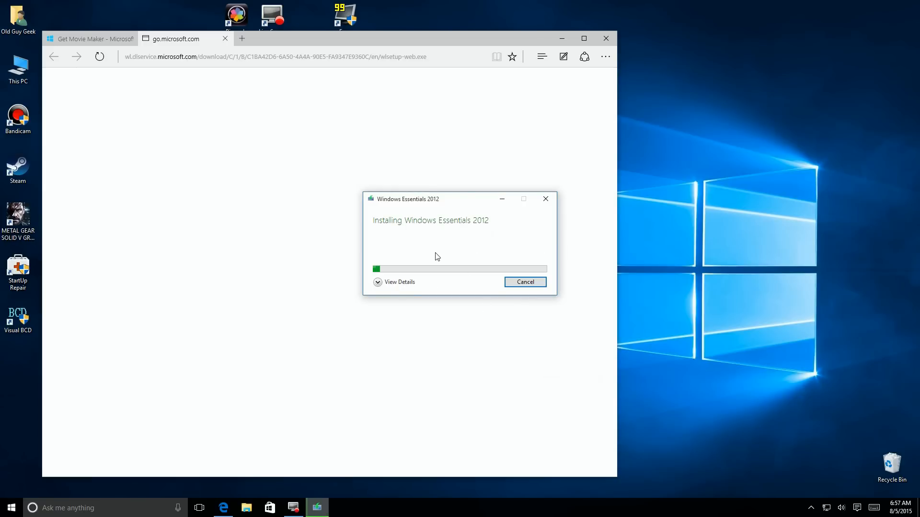
mouse_move(472, 235)
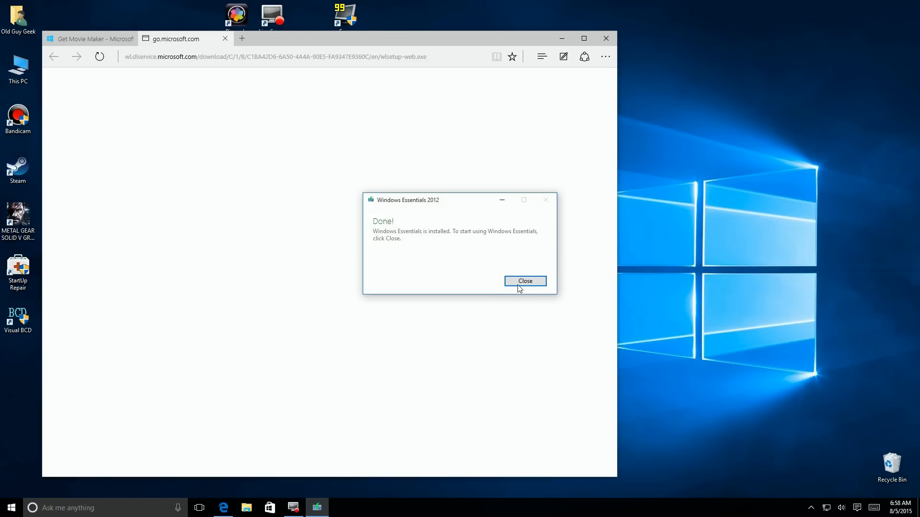
Close the finished installer and Edge with all its tabs, returning to the desktop
left_click(525, 280)
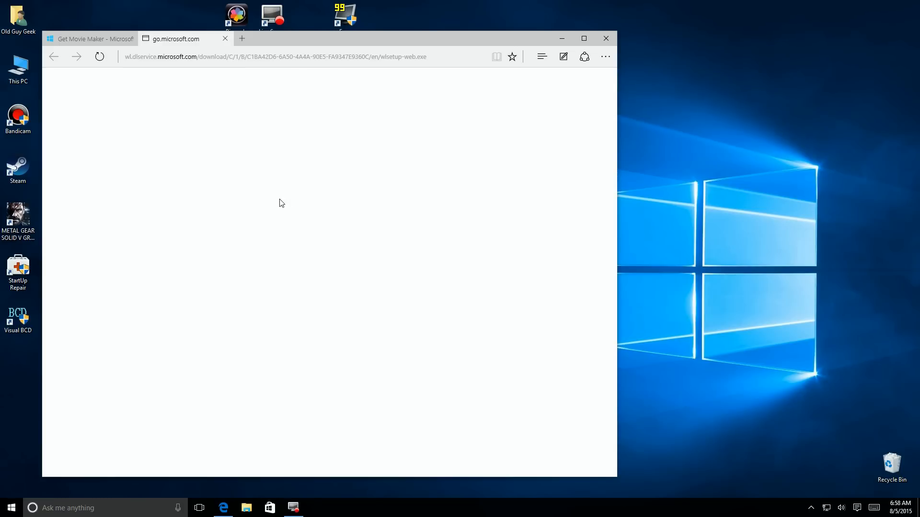
mouse_move(524, 82)
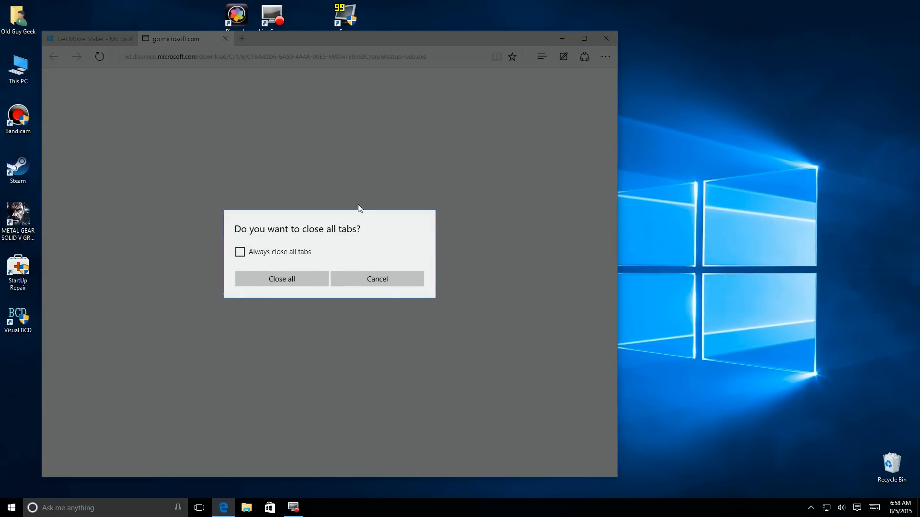
left_click(281, 279)
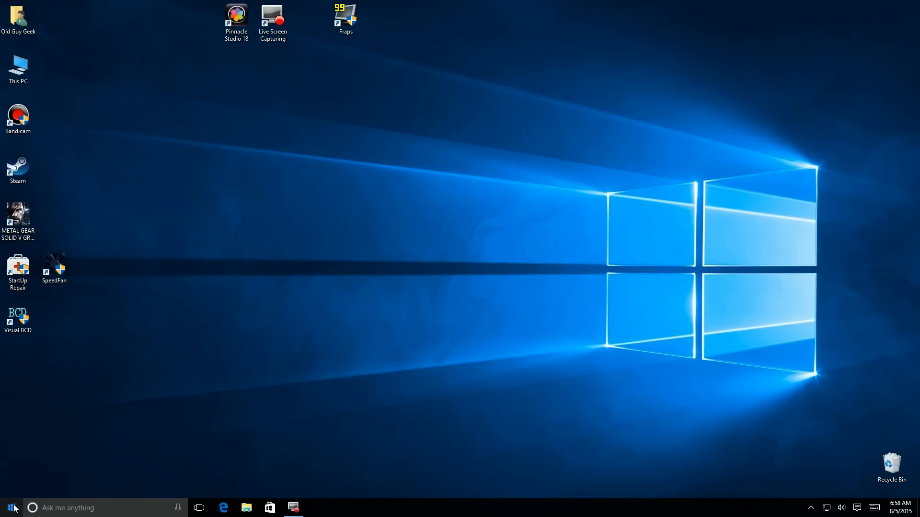
Launch Movie Maker from the Start menu's Recently added list
left_click(10, 508)
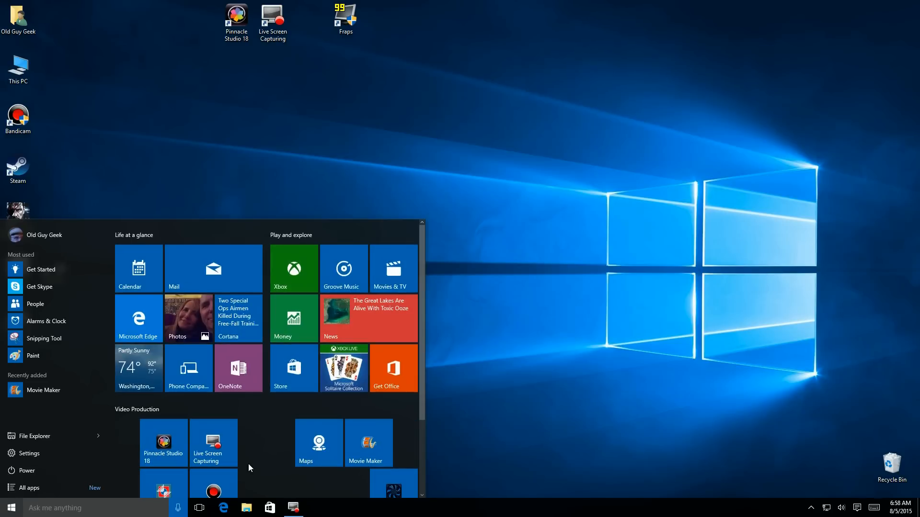
scroll("down", 3)
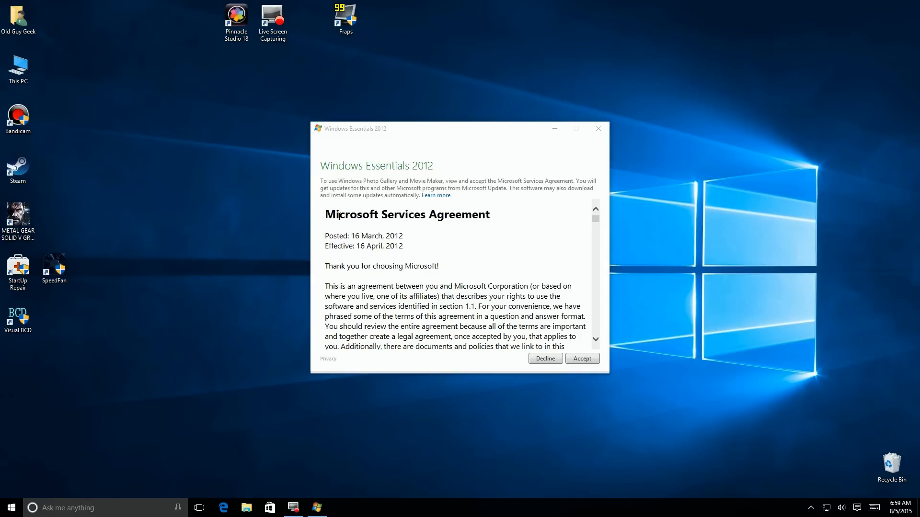
Accept the Microsoft Services Agreement so Movie Maker opens with an empty project
left_click(582, 358)
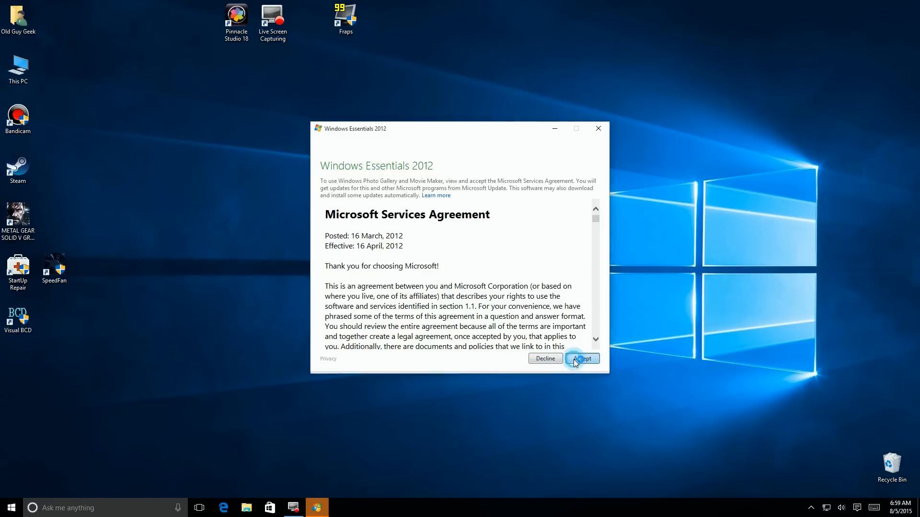
left_click(582, 359)
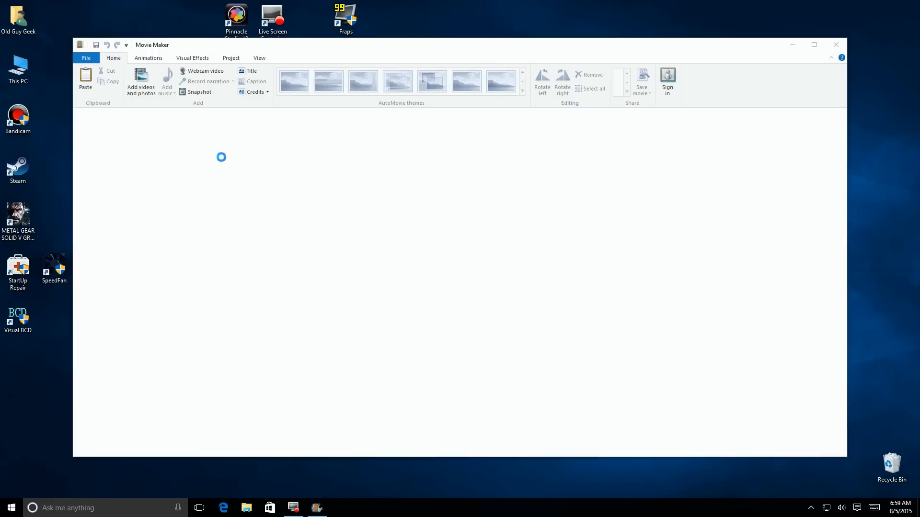